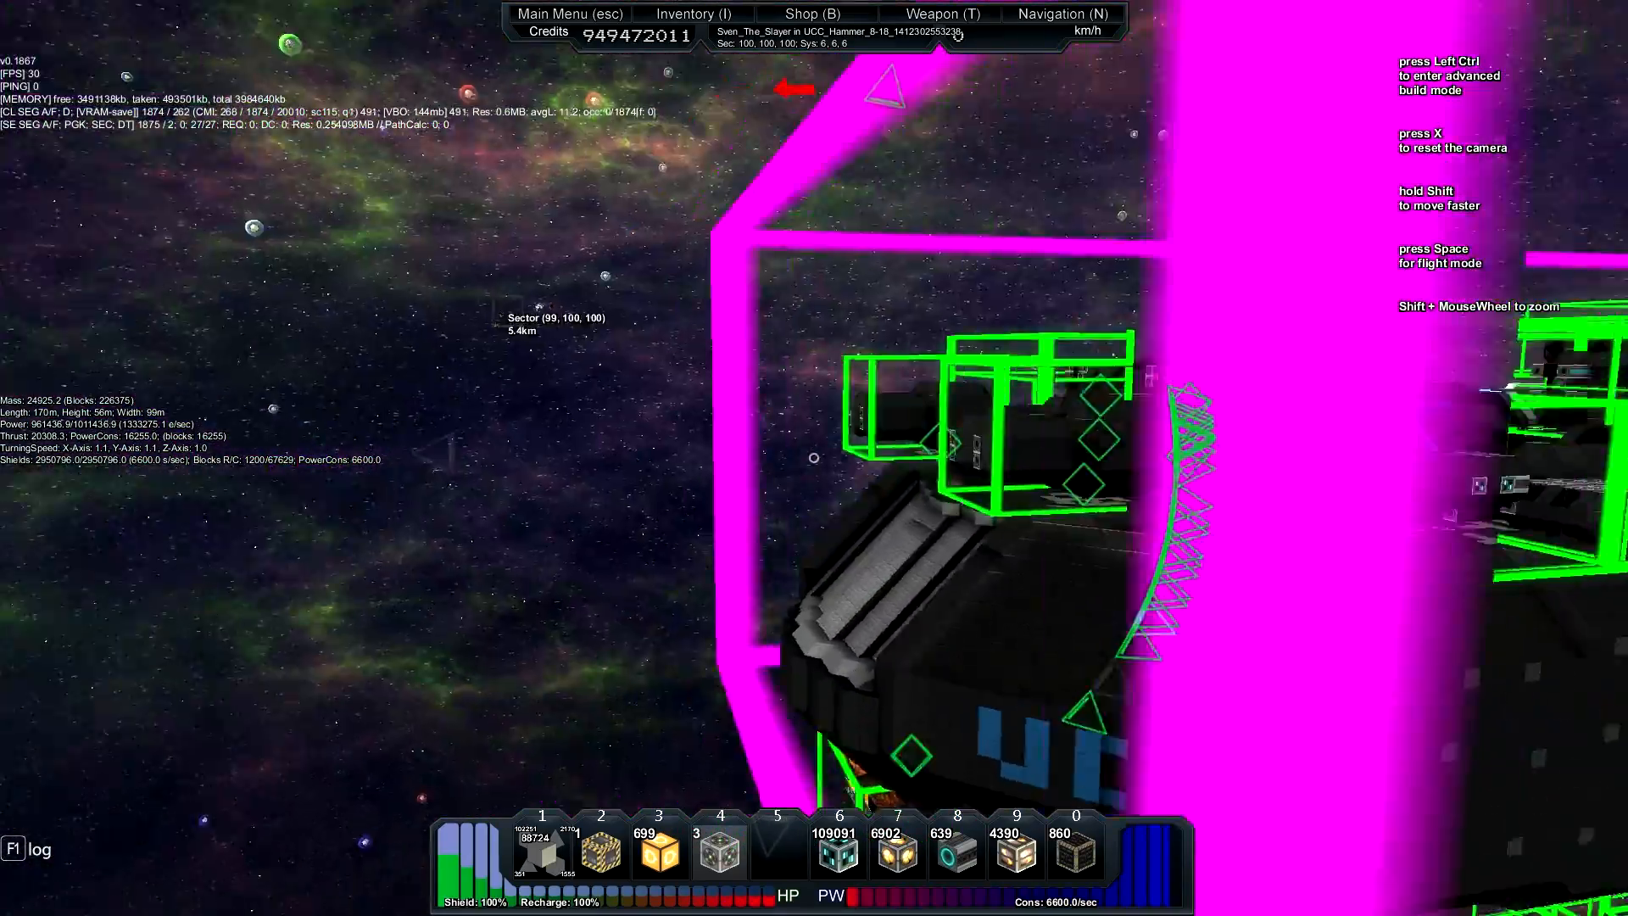
- Show the personal ship catalog and expand the L5_Turret entry's BUY / Admin-Load options
left_click(1062, 13)
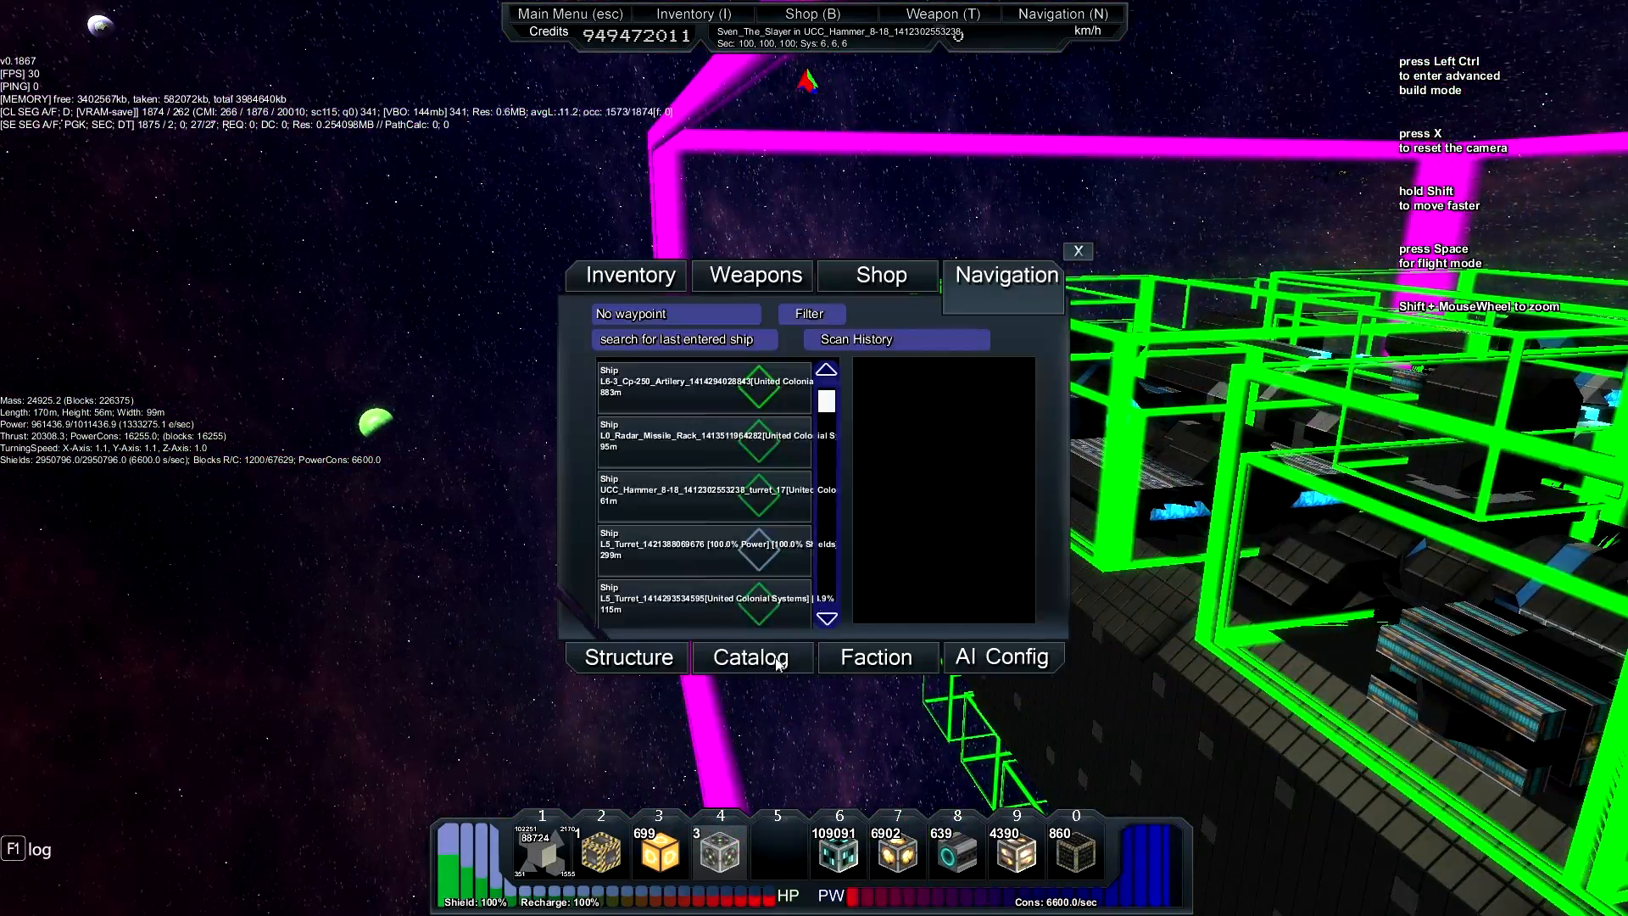
left_click(751, 657)
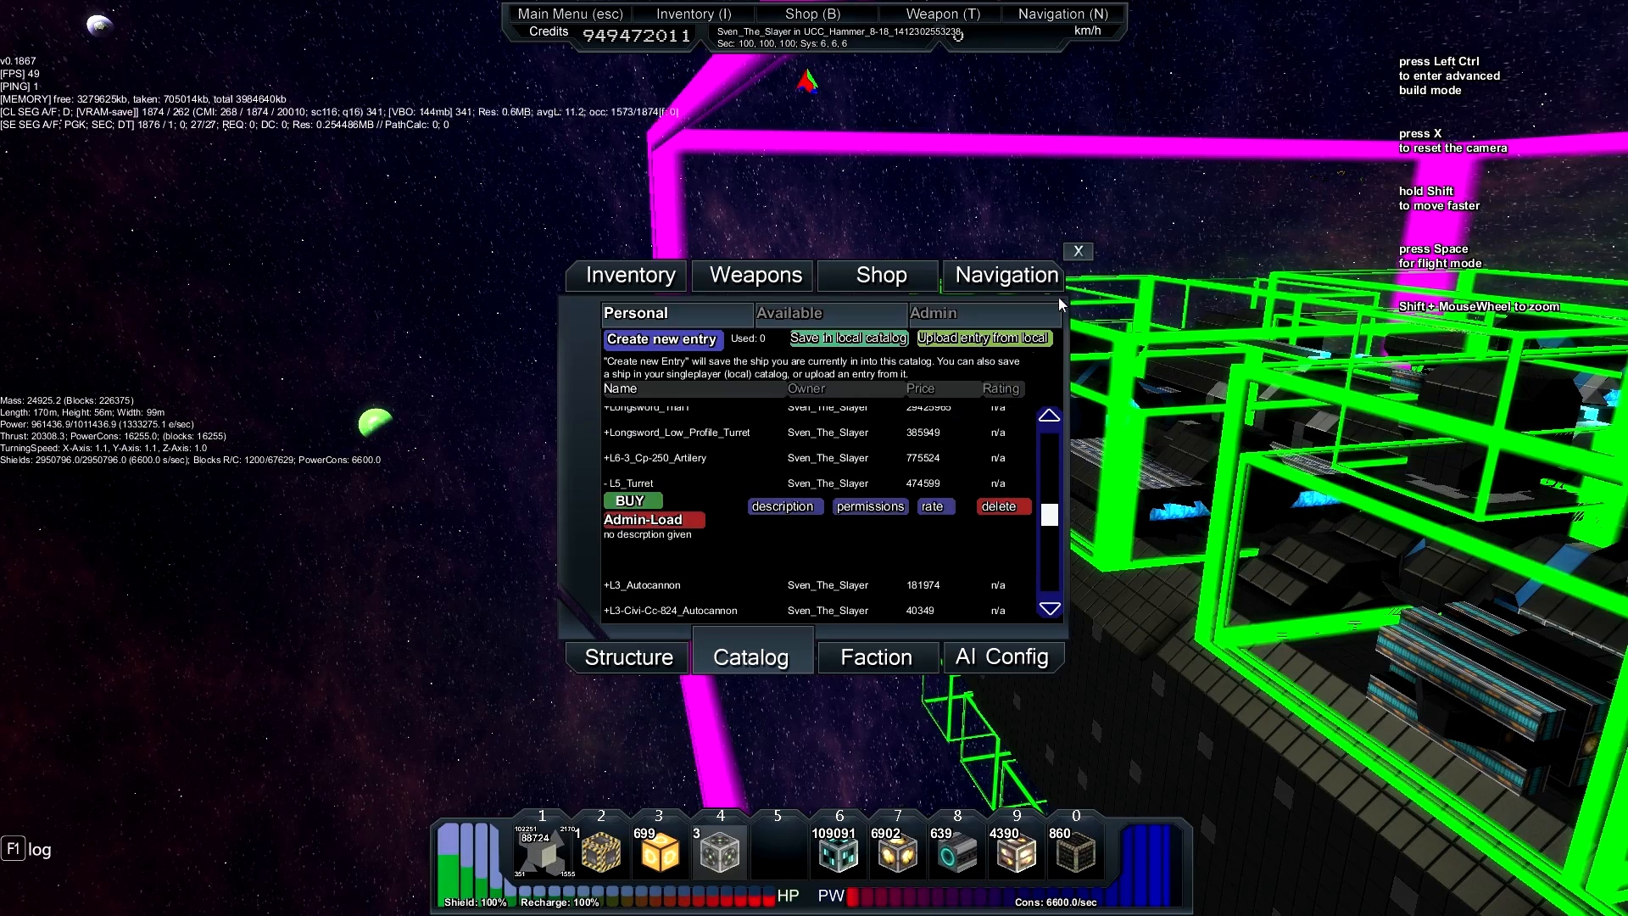
left_click(1077, 251)
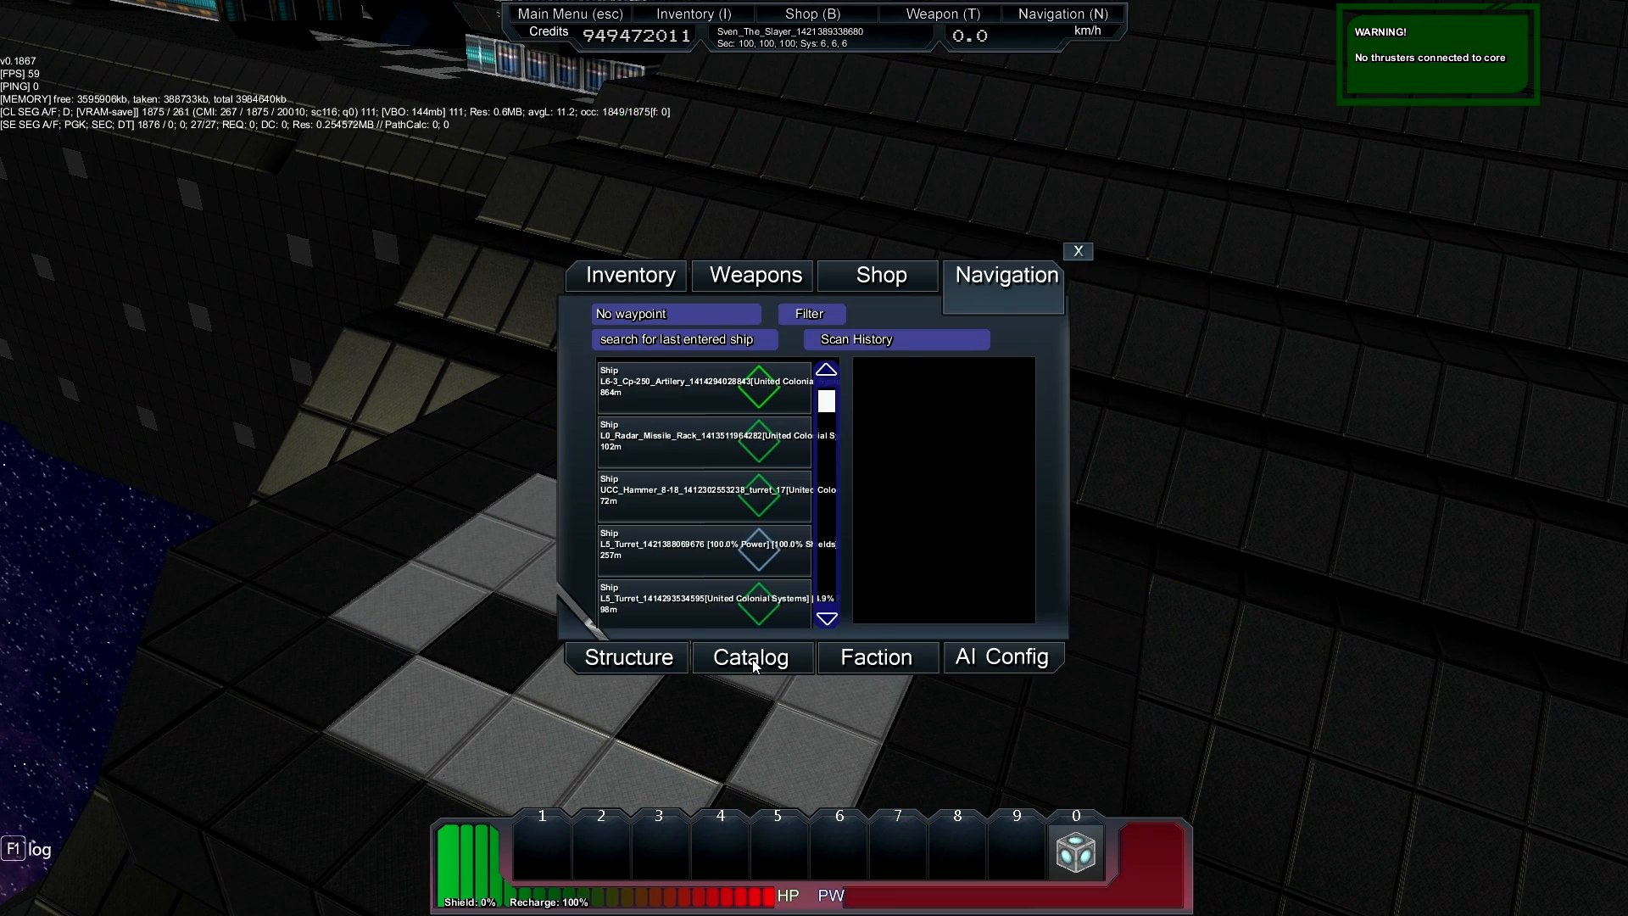
- View the catalog from the new core, then close the menu to survey the warship
left_click(751, 657)
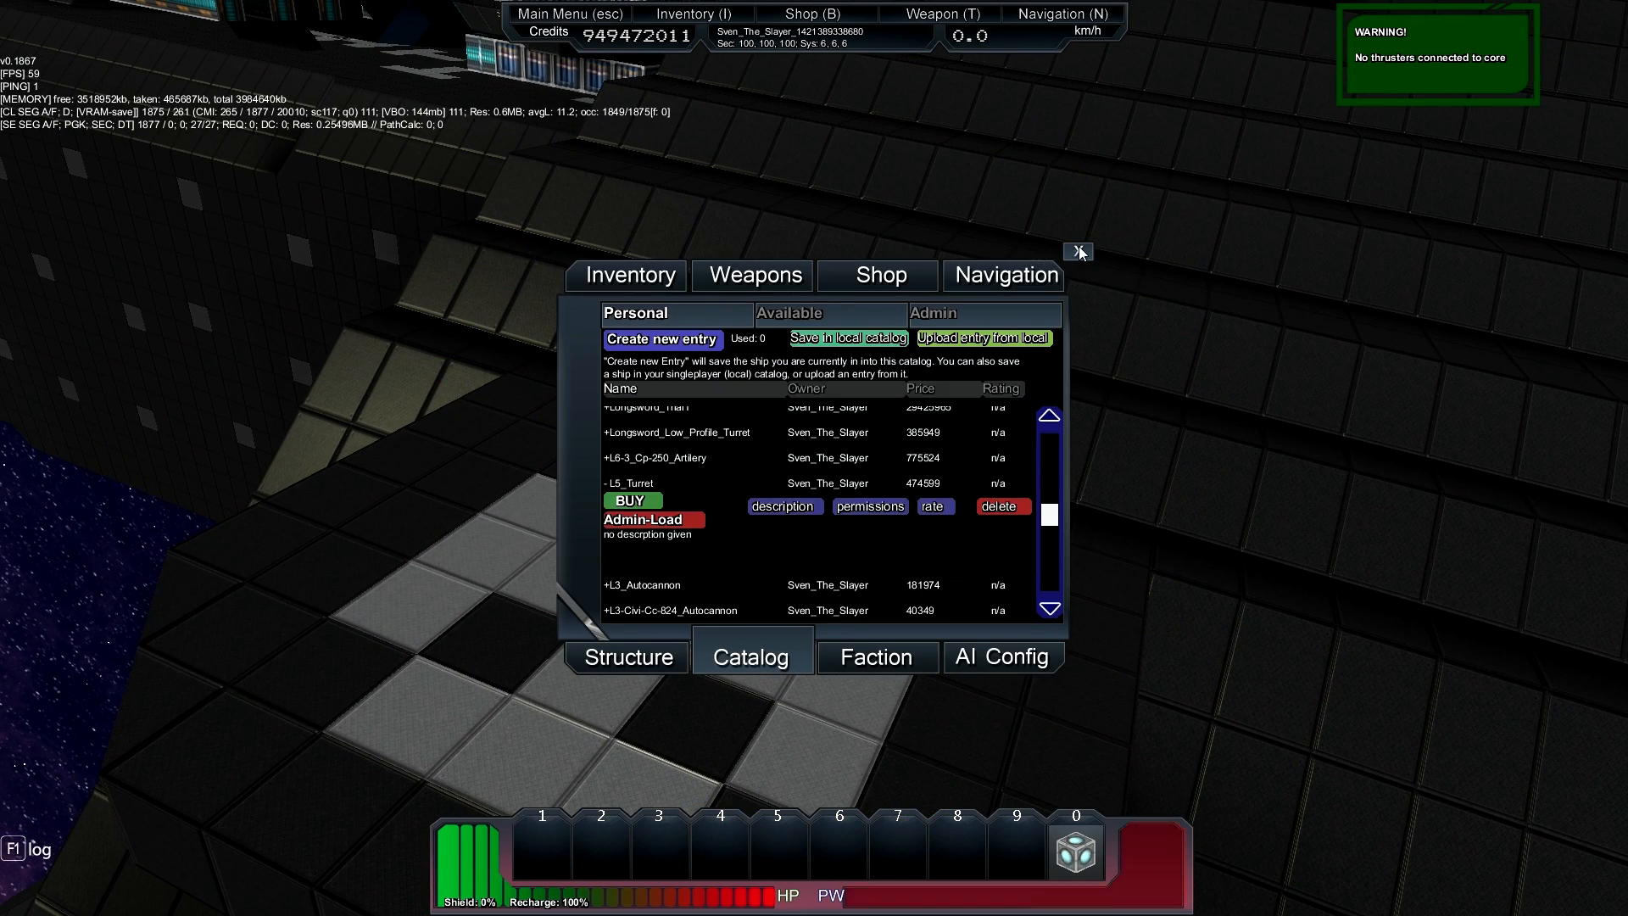
left_click(1078, 251)
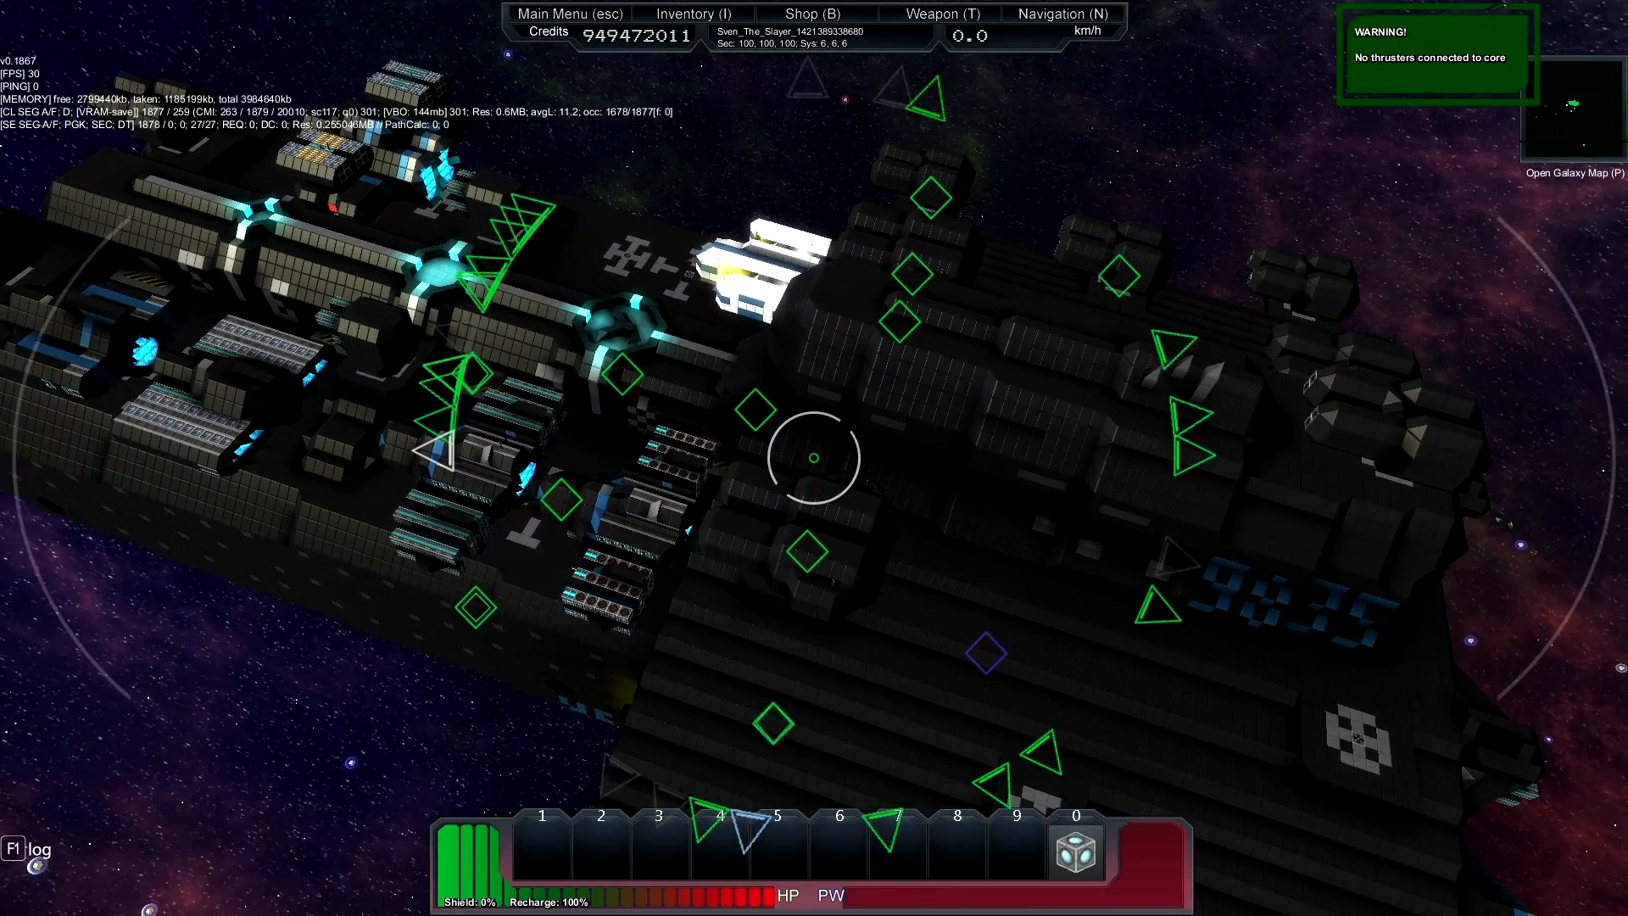
- Delete the empty ship core and confirm the 'Delete last block?' prompt
left_click(659, 340)
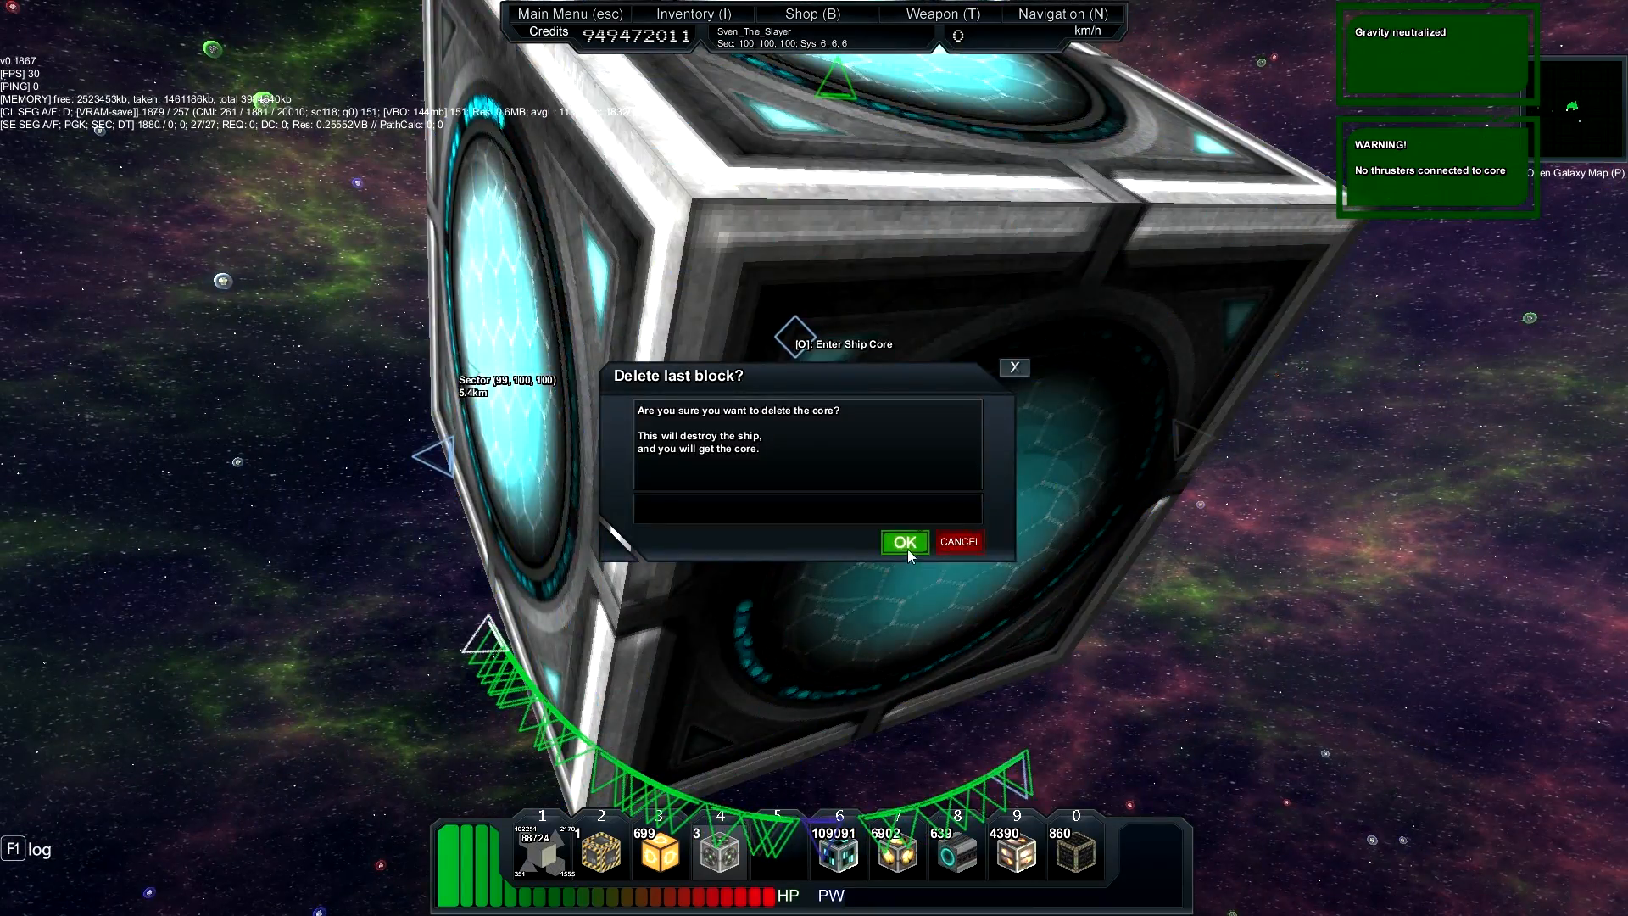
left_click(900, 542)
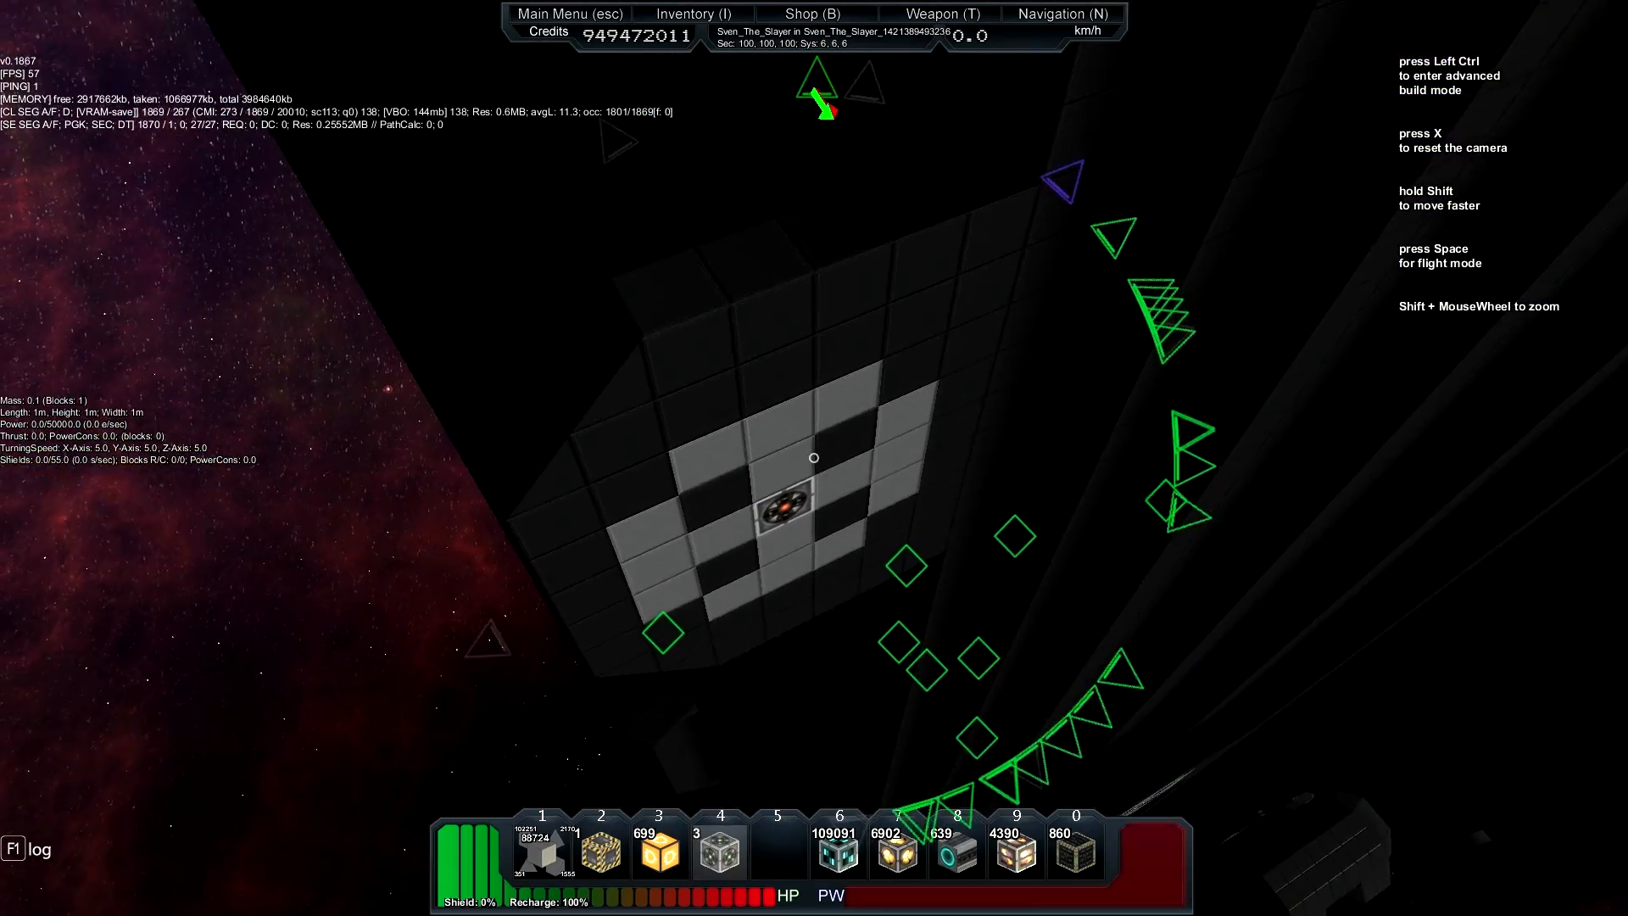
- Enter the core placed over the checkerboard dock and show the catalog to Admin-Load L5_Turret
key("space")
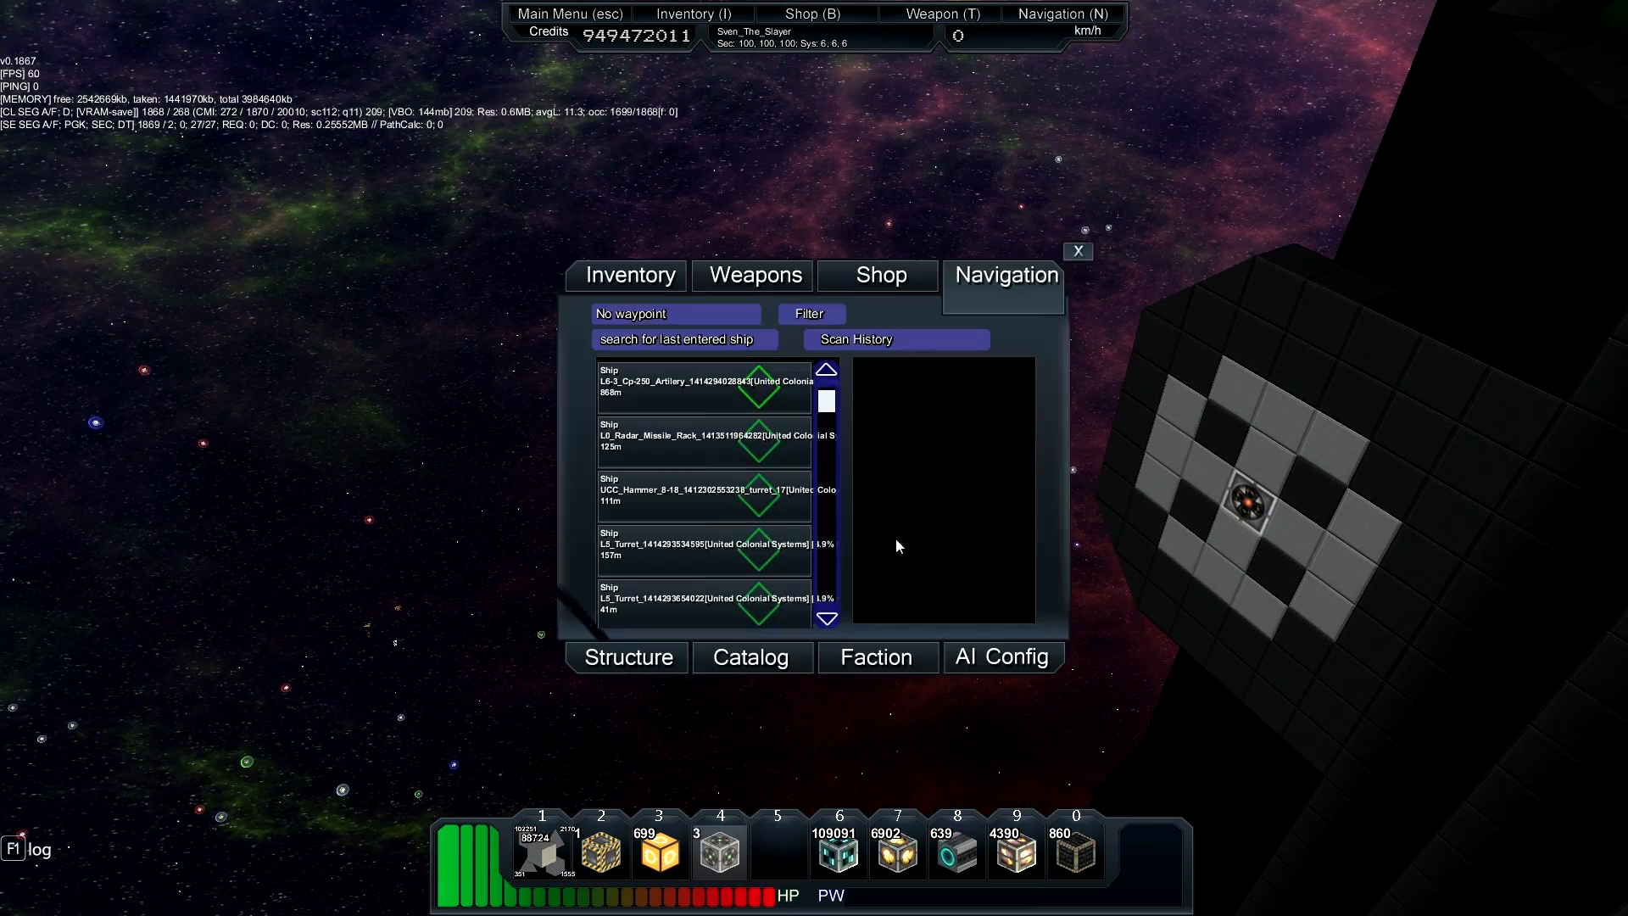
left_click(751, 656)
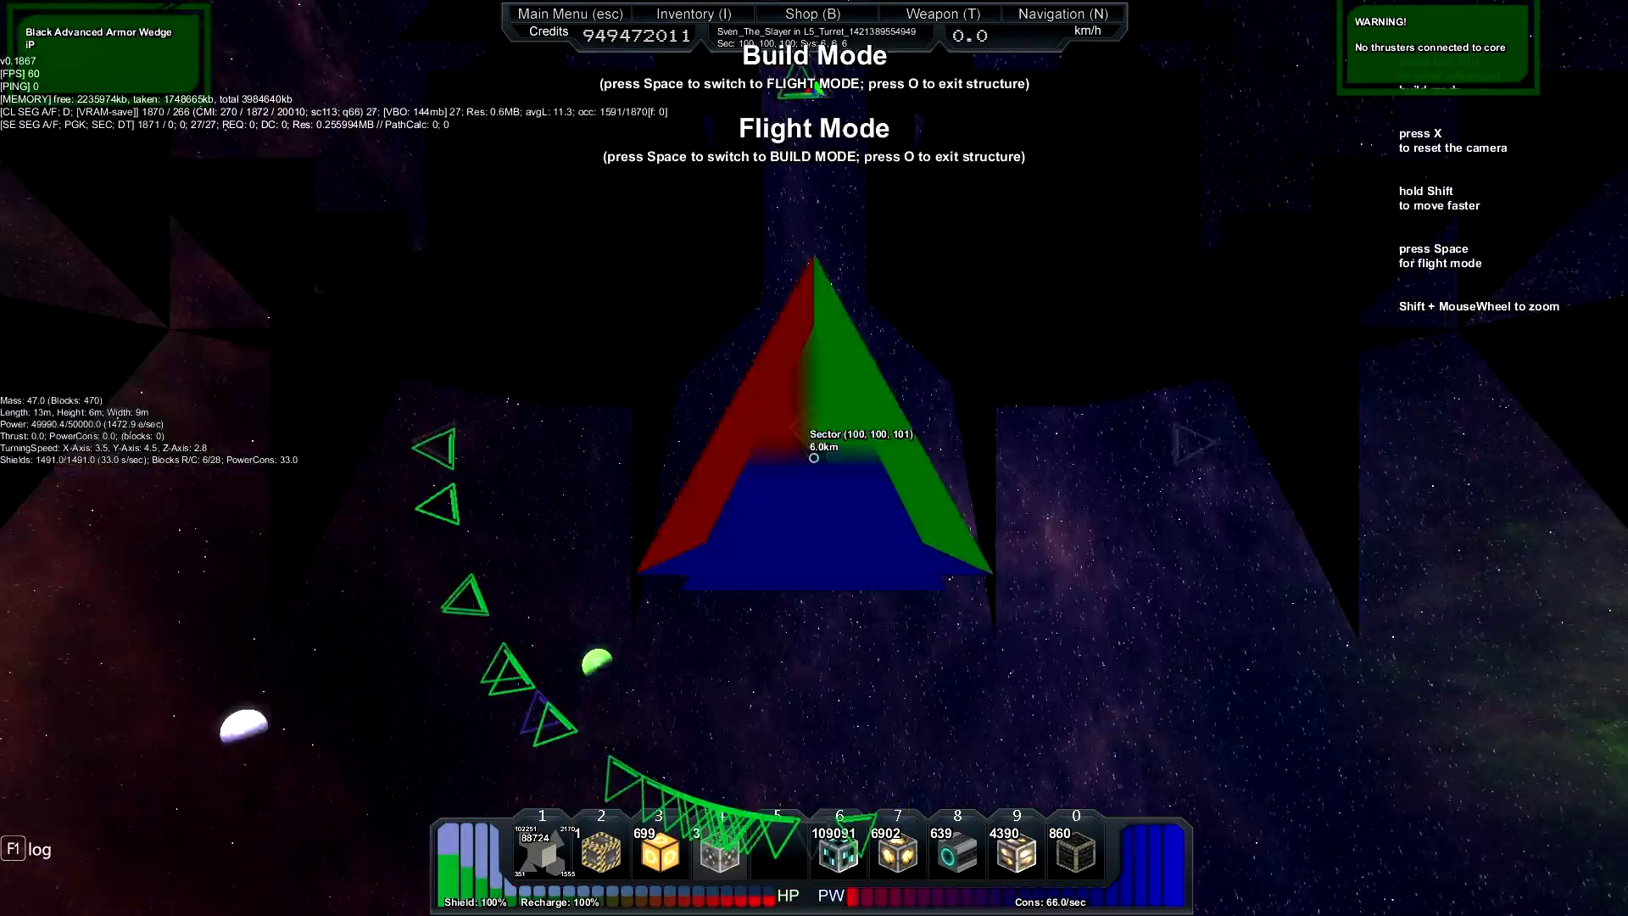
- Leave the spawned L5_Turret and move close to the turret dock block on the pad
key("space")
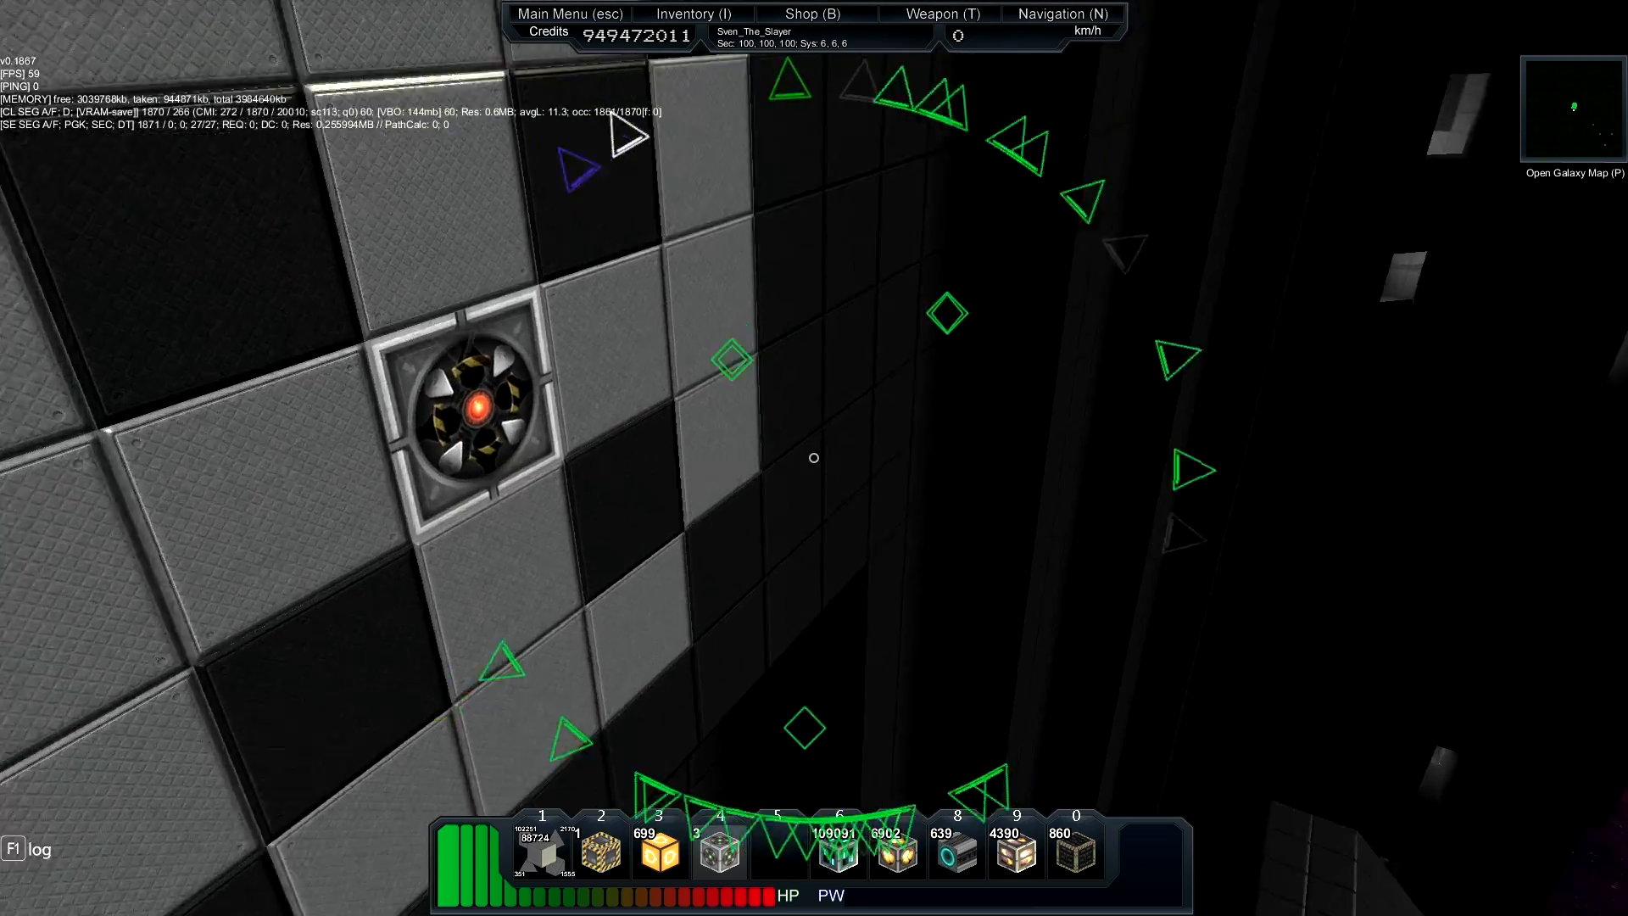
left_click(751, 655)
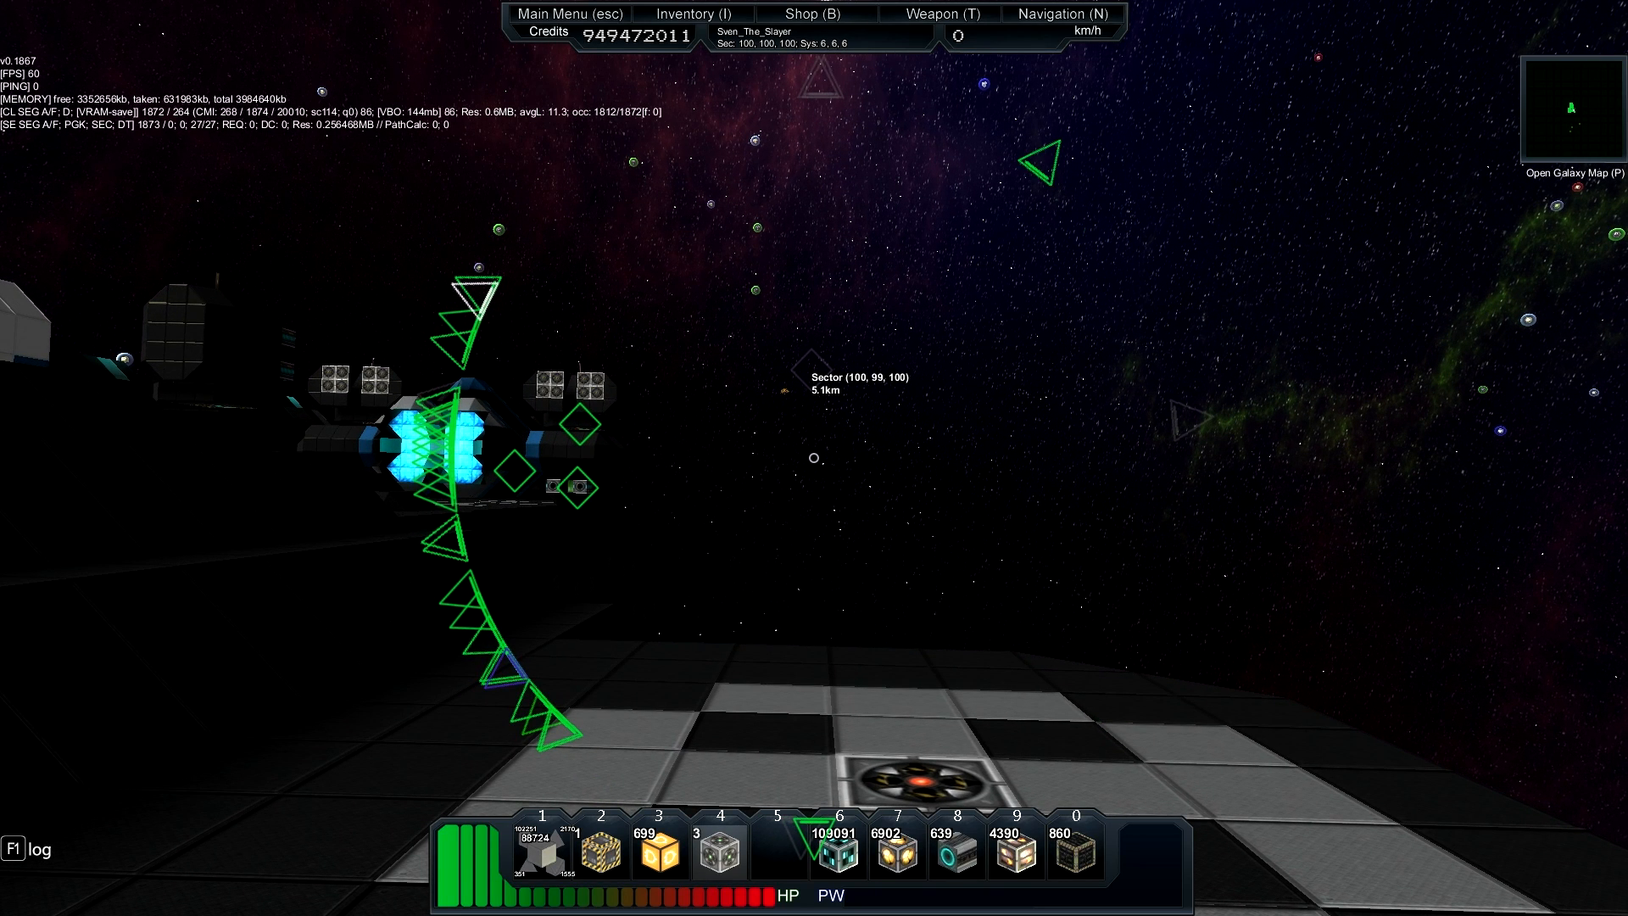
- Create a new catalog entry, bringing up the New Ship name prompt prefilled with L5_Turret
left_click(660, 339)
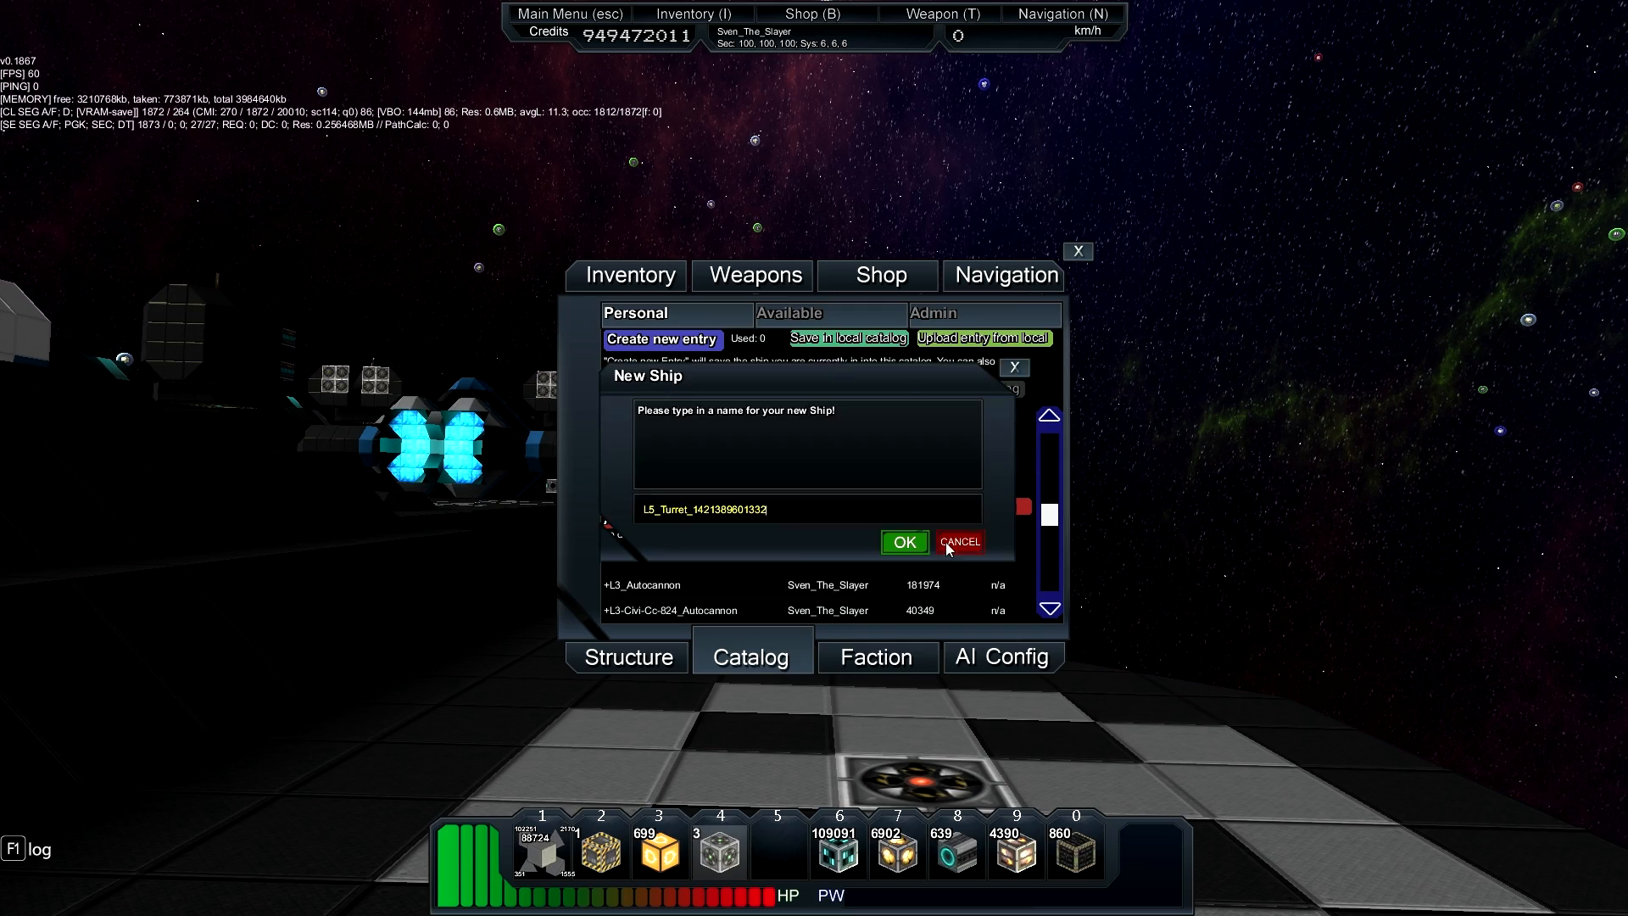